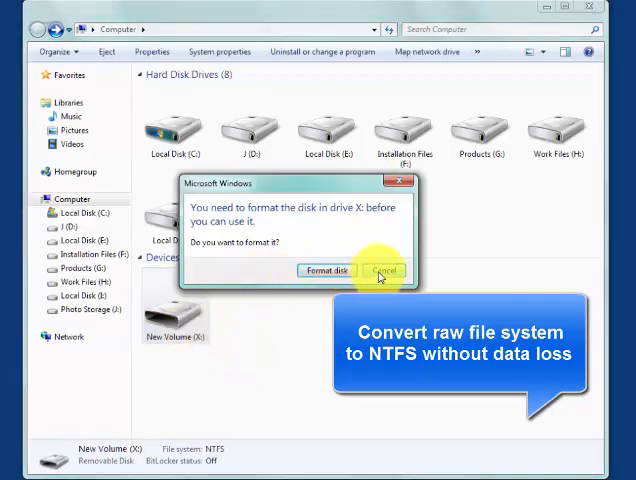
Decline formatting drive X: and dismiss the 'Location is not available' error
left_click(384, 270)
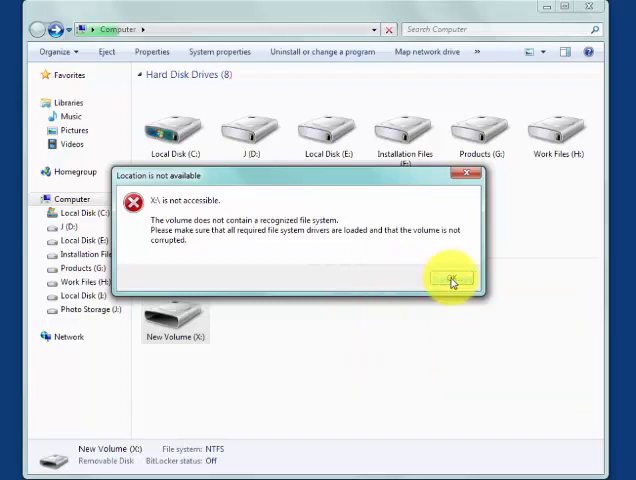
left_click(453, 277)
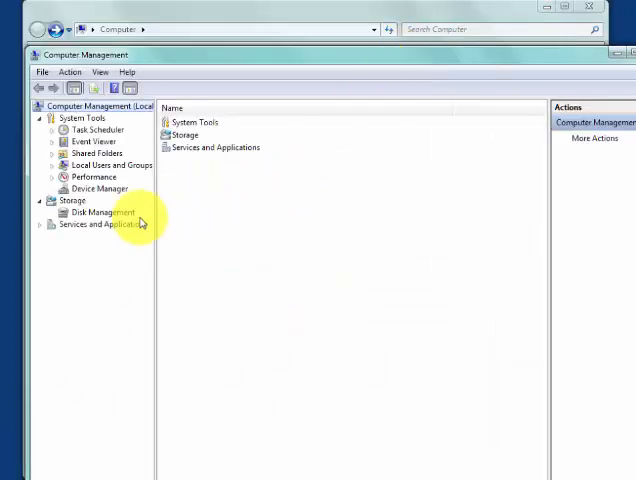
Check in Disk Management that X: is a 14.72 GB RAW volume, then close Computer Management
left_click(102, 212)
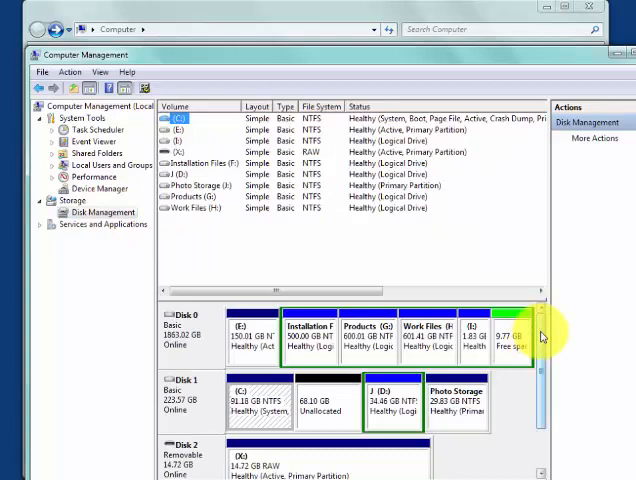
scroll("down", 3)
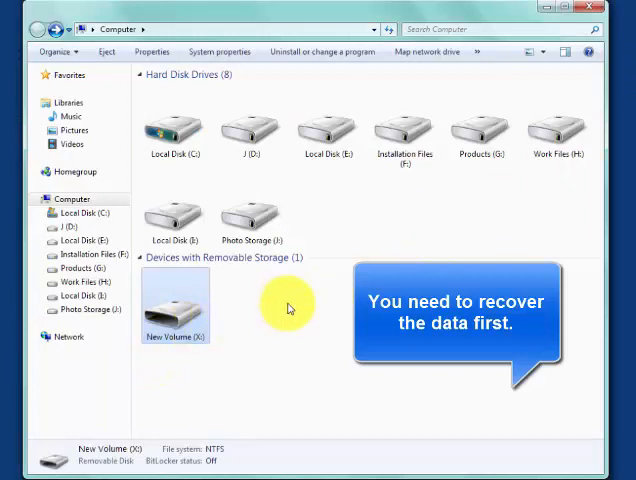
left_click(175, 300)
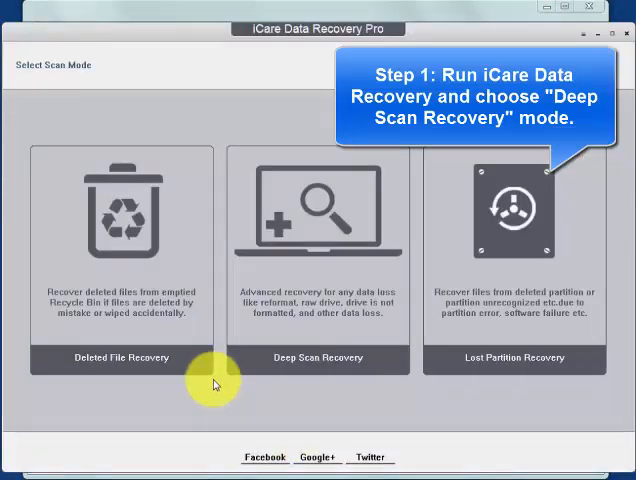
mouse_move(330, 300)
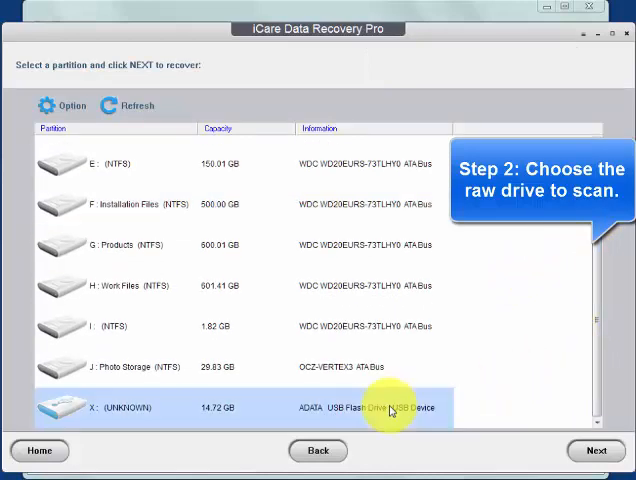
Deep-scan drive X: (UNKNOWN) with the NTFS Partition 1 to list 29 recoverable files
left_click(594, 449)
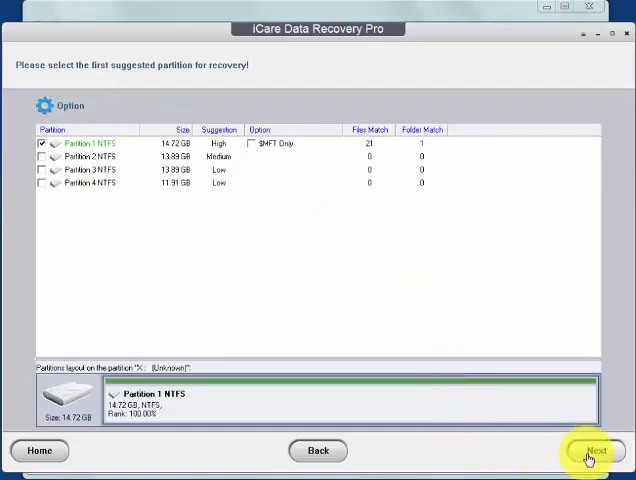
left_click(599, 451)
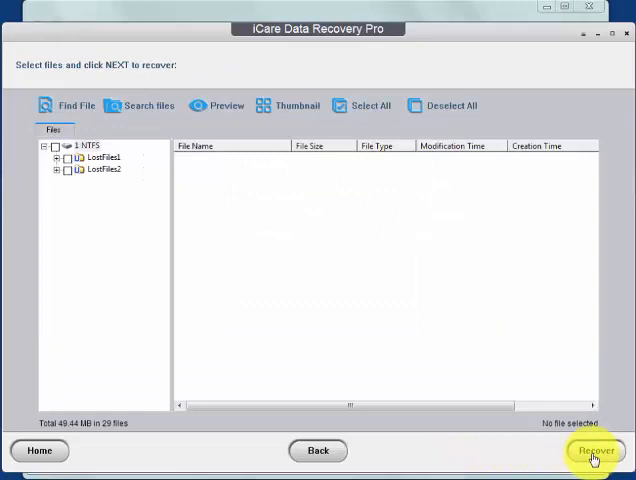
left_click(97, 169)
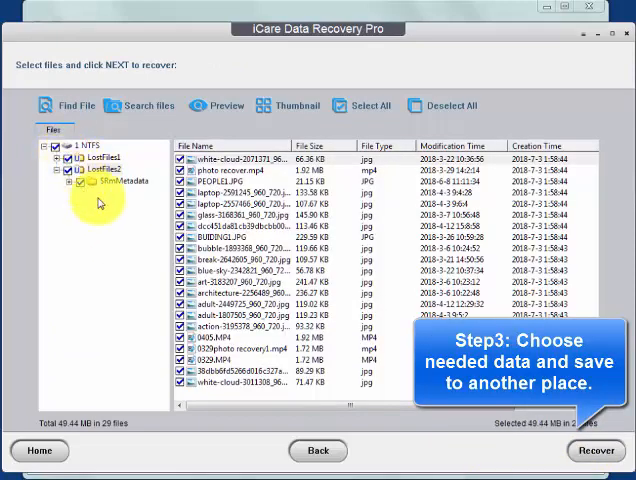
left_click(601, 448)
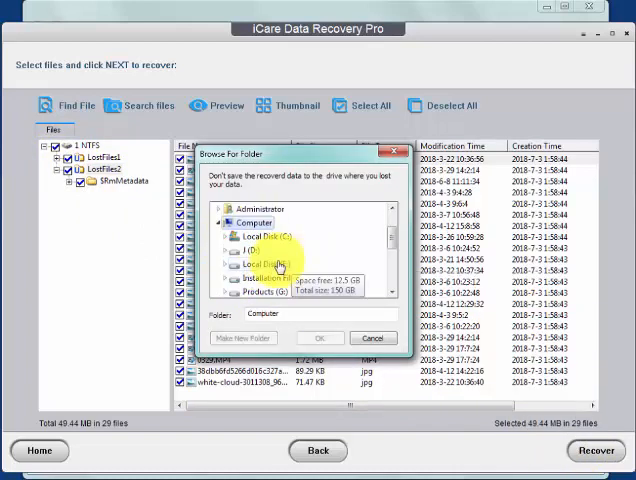
left_click(228, 250)
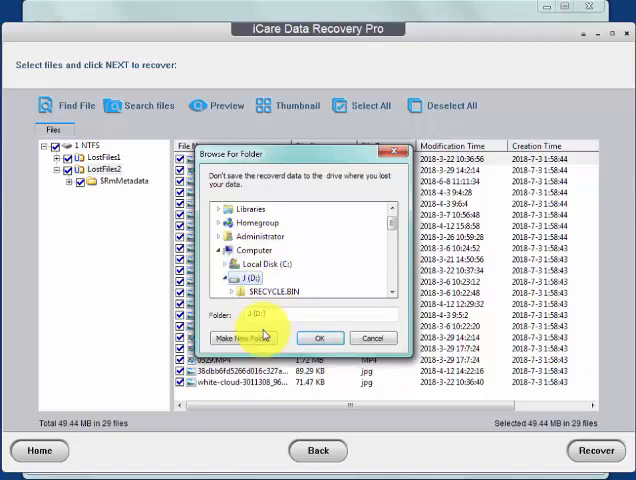
left_click(242, 337)
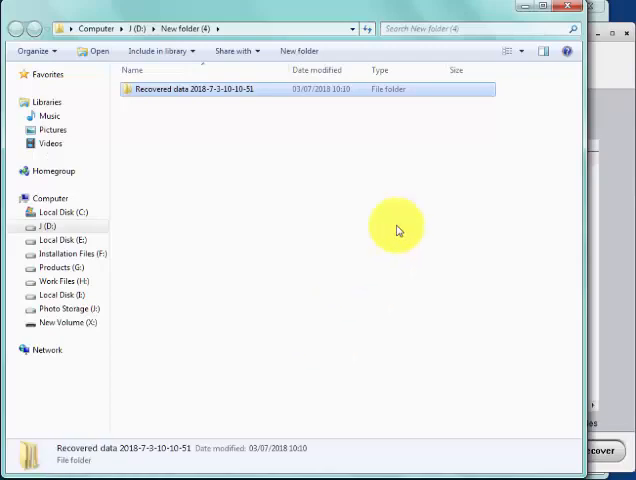
Open the 'Recovered data' folder on J (D:) to verify the recovered files
double_click(193, 88)
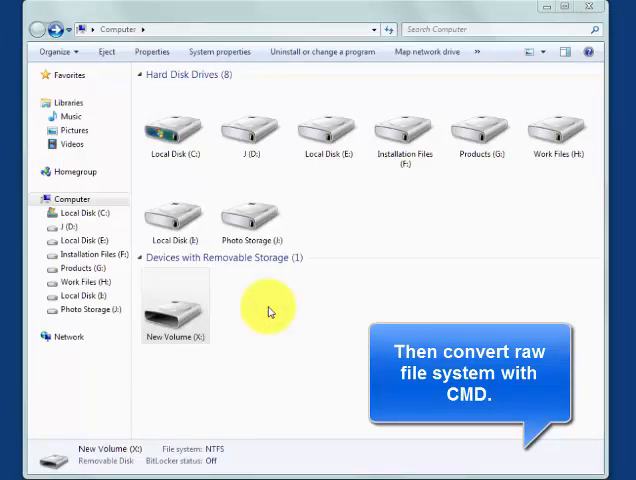
mouse_move(225, 318)
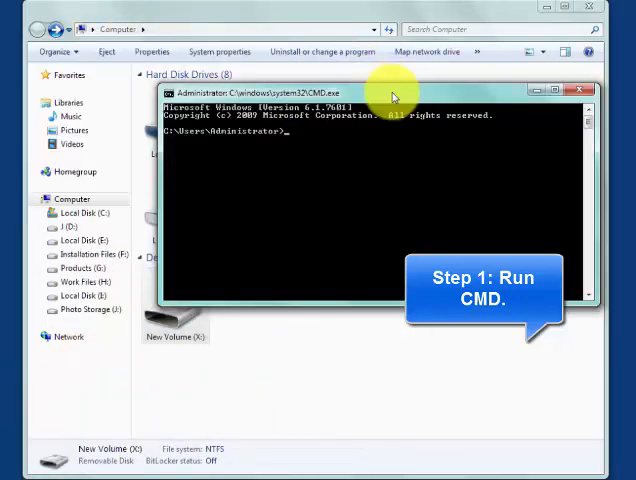
Start DiskPart and list all volumes
type("disk")
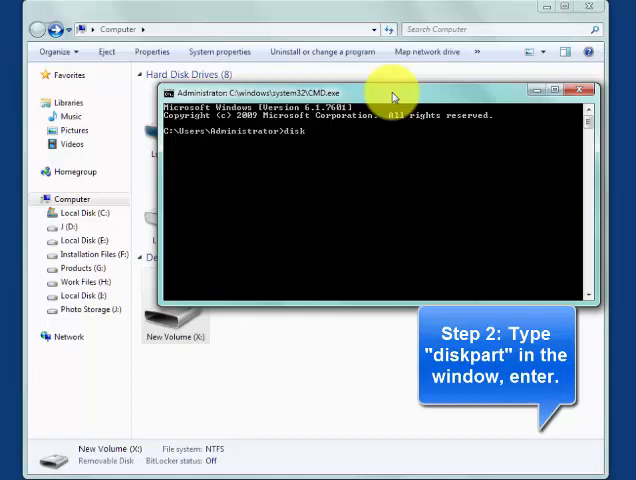
type("part")
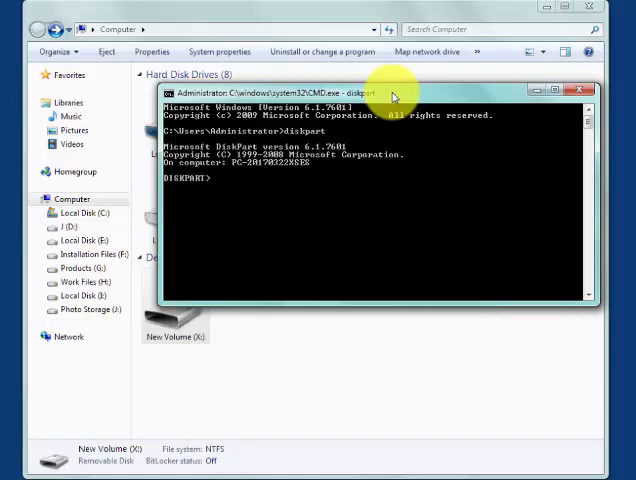
type("l")
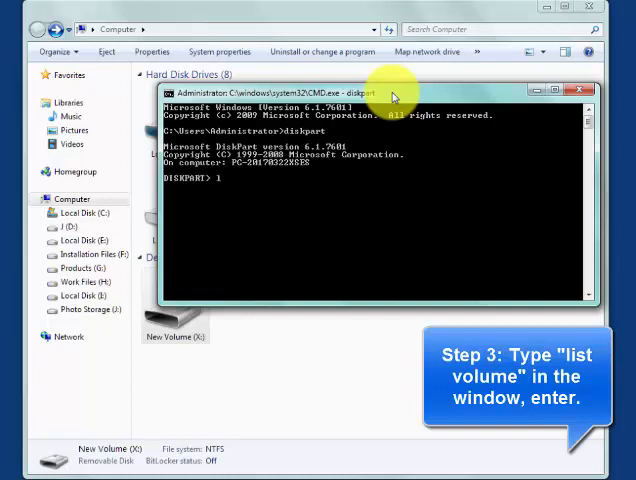
type("list v")
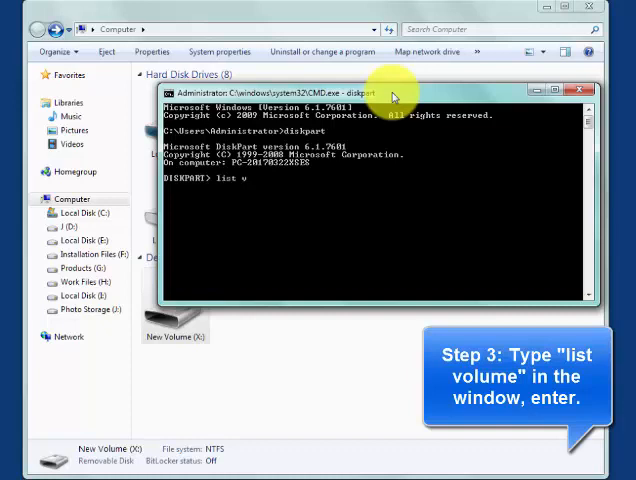
type("olumer")
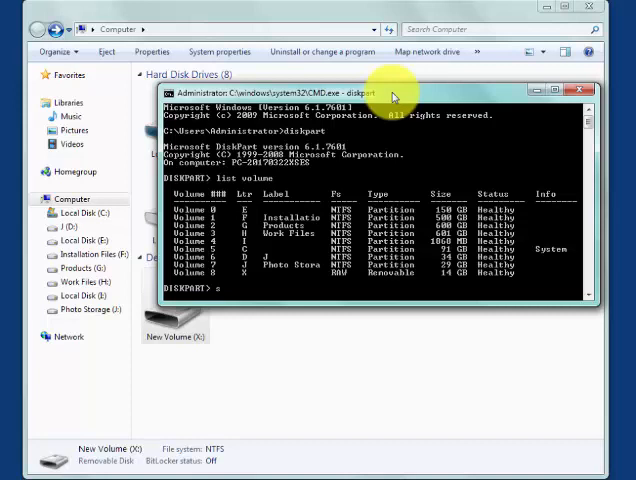
Select volume 8, the 14 GB RAW drive X:
type("select")
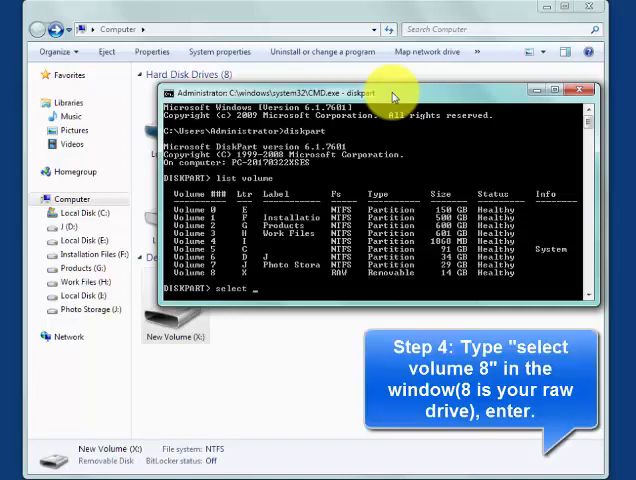
type("volume")
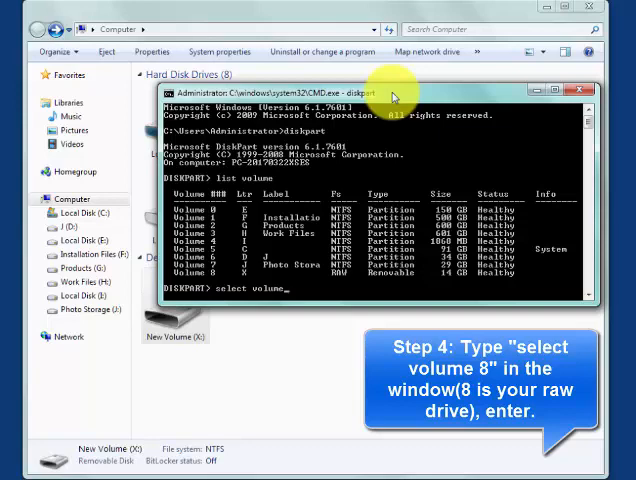
type("8")
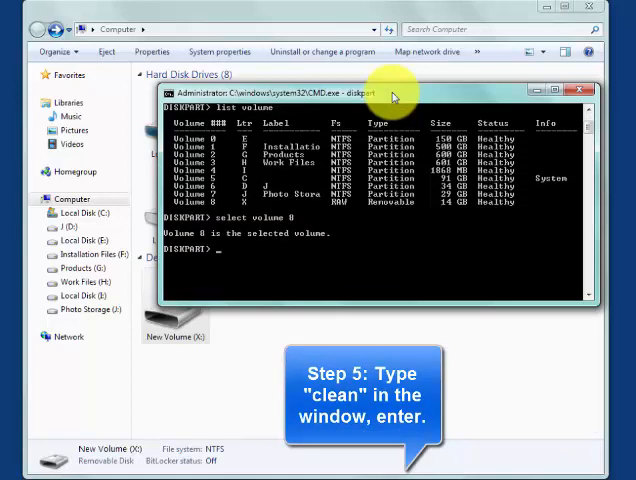
Clean volume 8 and create a new primary partition on it
type("clean")
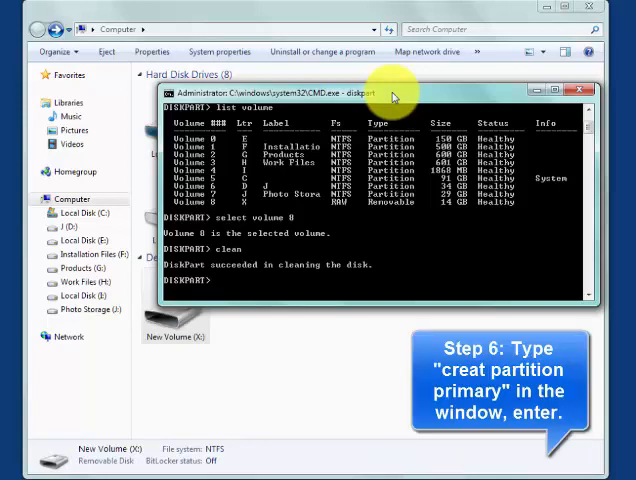
type("cre")
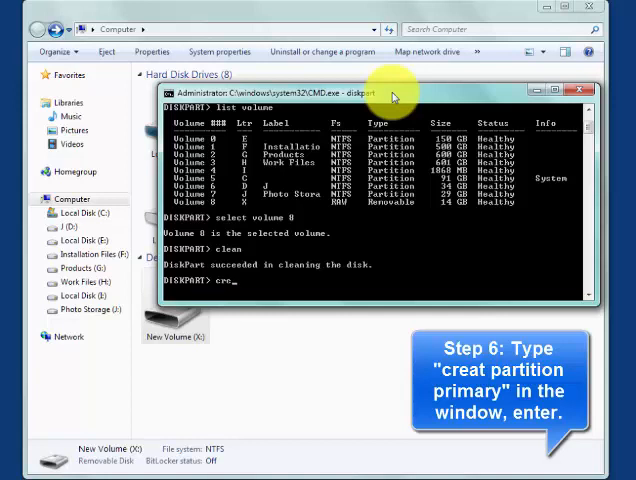
type("t")
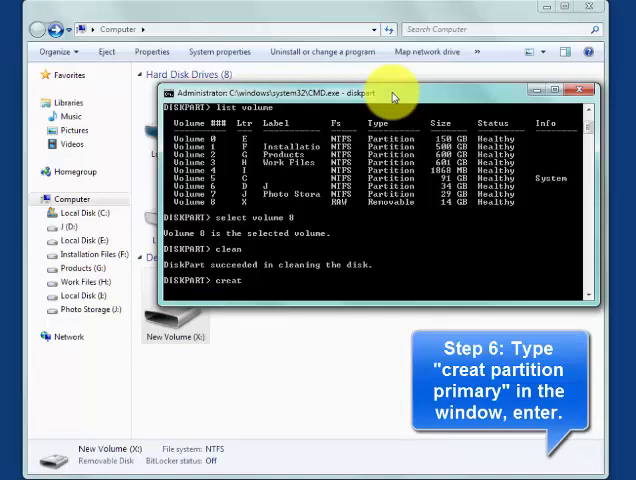
type("par")
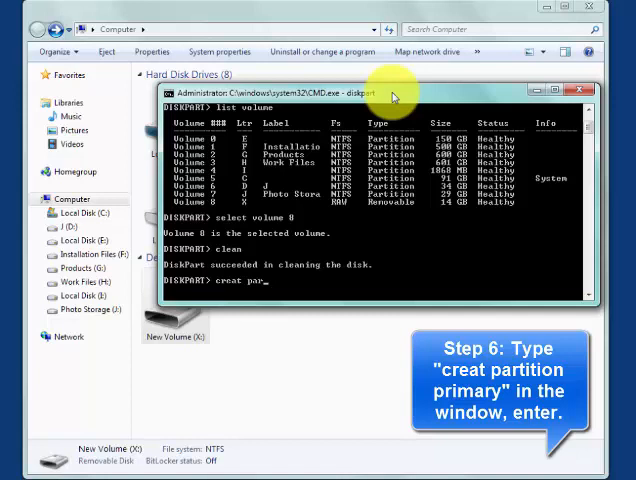
type("tition")
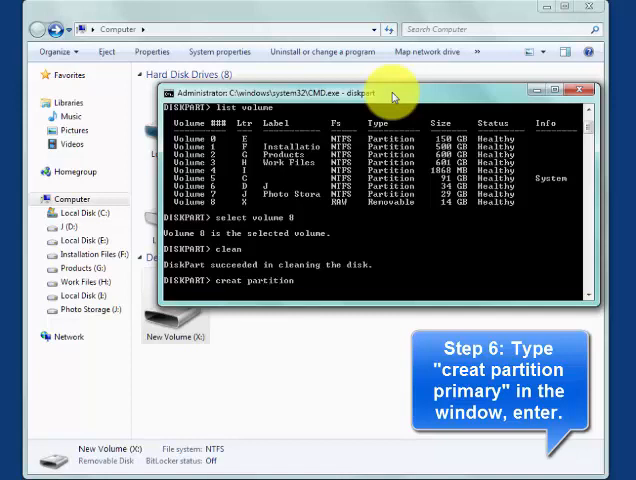
type("prima")
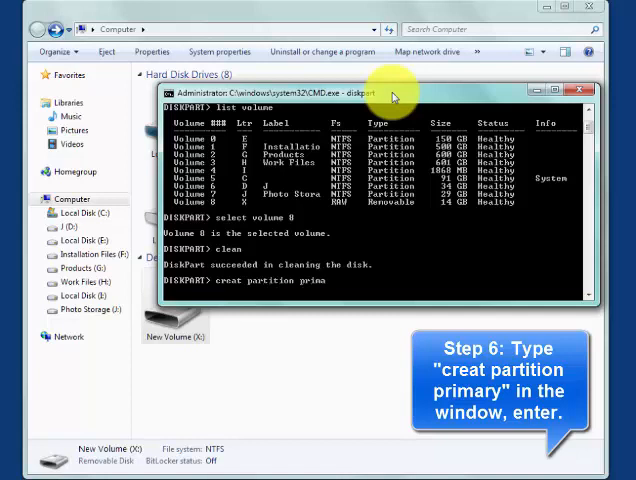
type("ry")
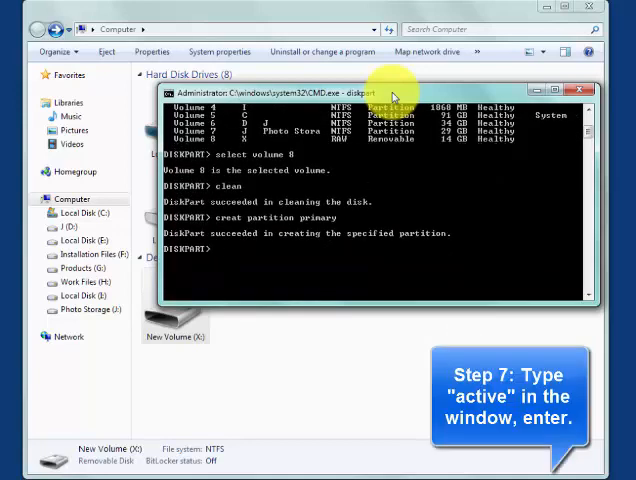
Mark the new partition active and select volume 8 again
type("acti")
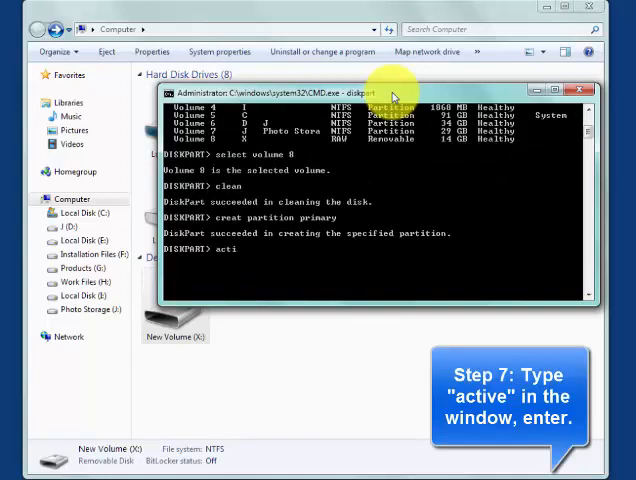
type("active")
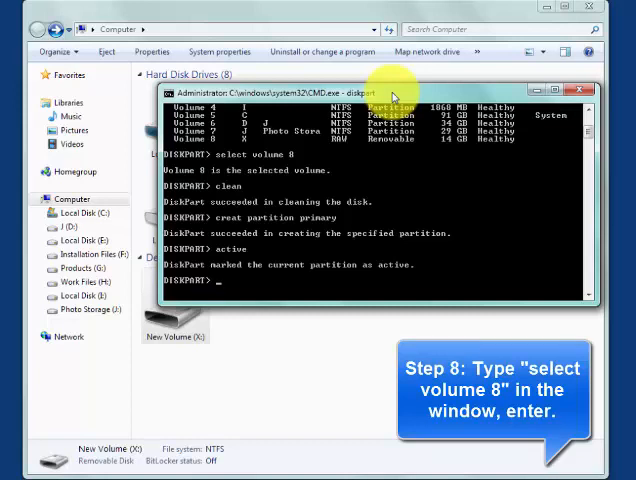
type("sc")
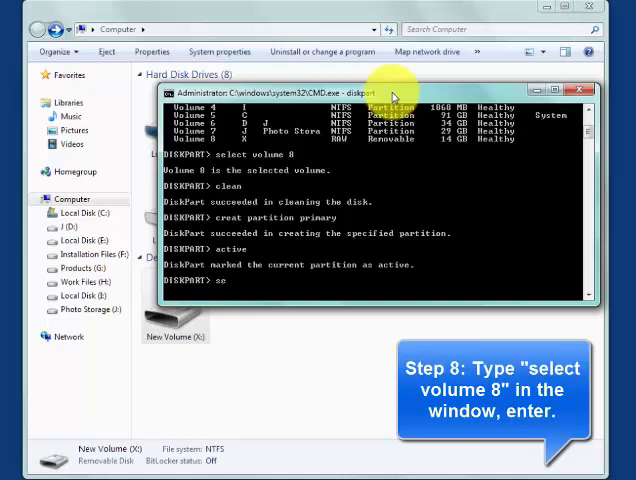
type("select volum")
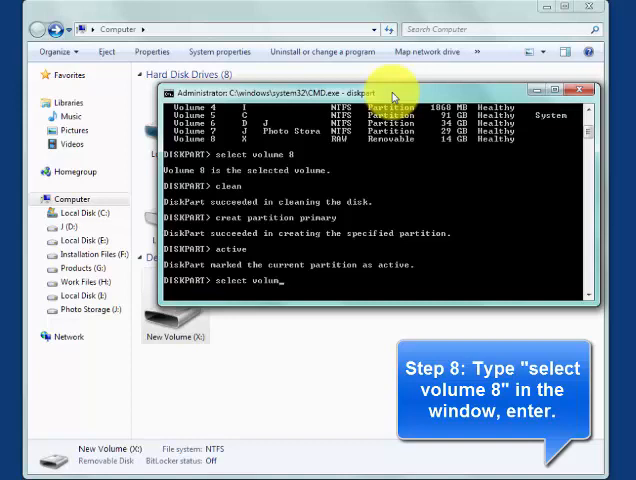
key("Enter")
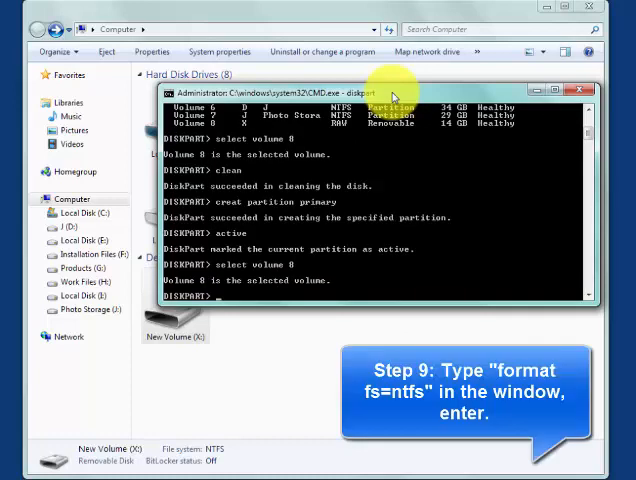
Format volume 8 with fs=ntfs, then exit DiskPart
type("f")
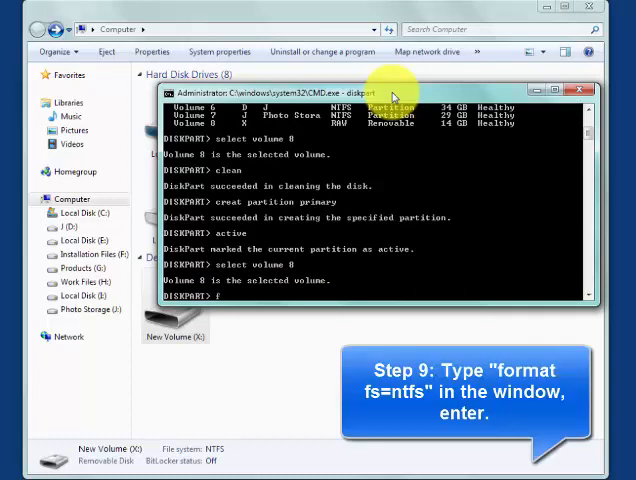
type("format")
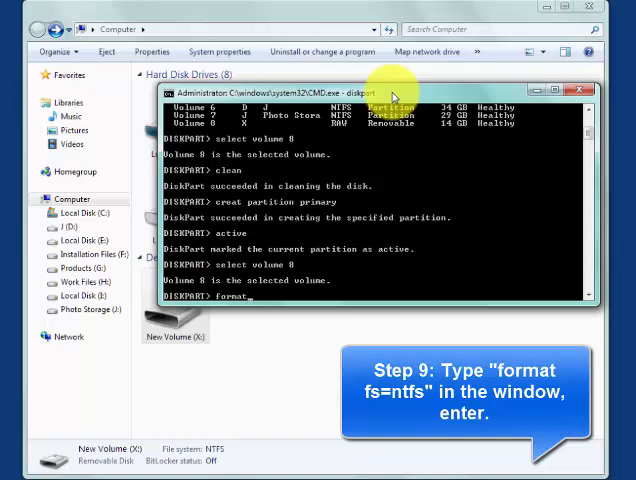
type("fs=")
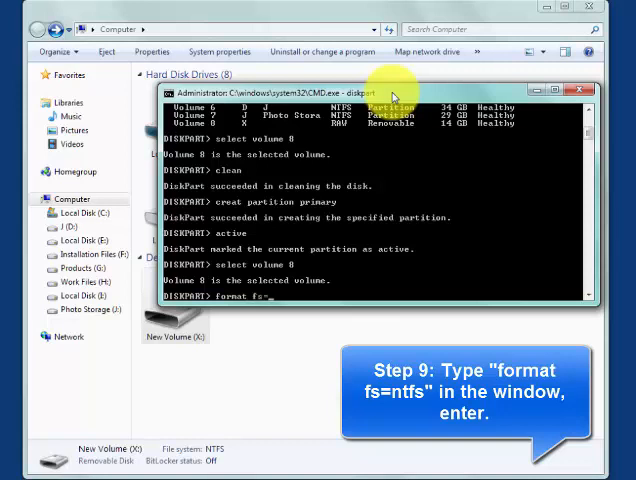
type("ntfs")
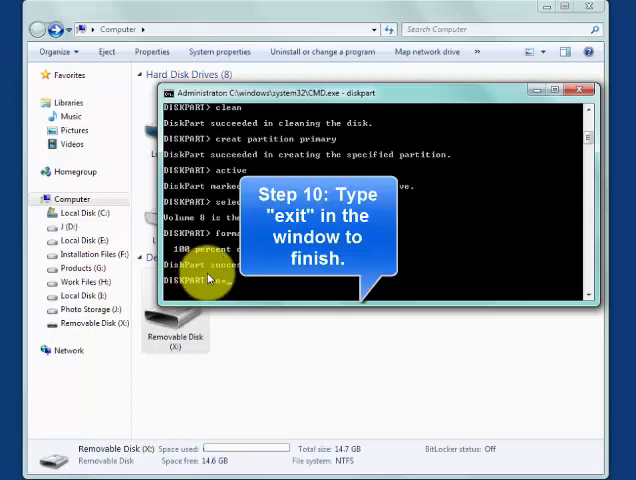
type("exit")
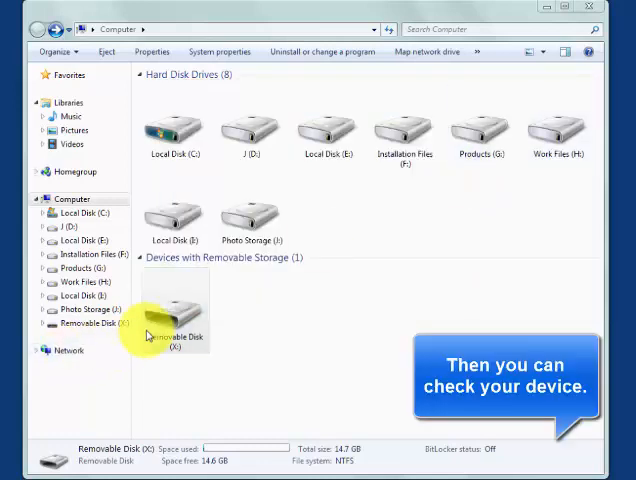
Open Removable Disk (X:) and confirm it shows an empty folder with 0 items
double_click(175, 310)
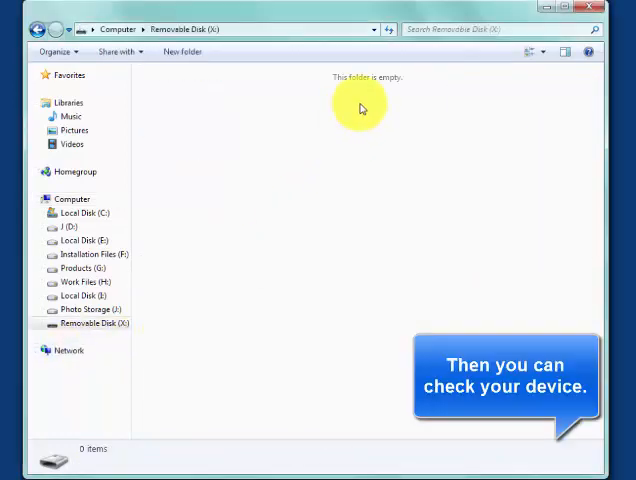